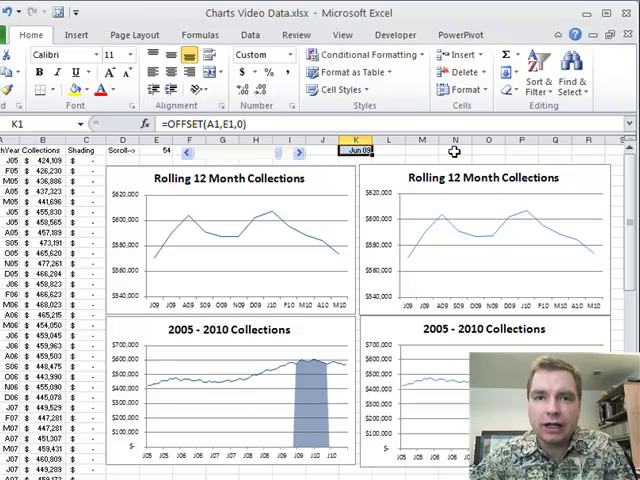
mouse_move(444, 164)
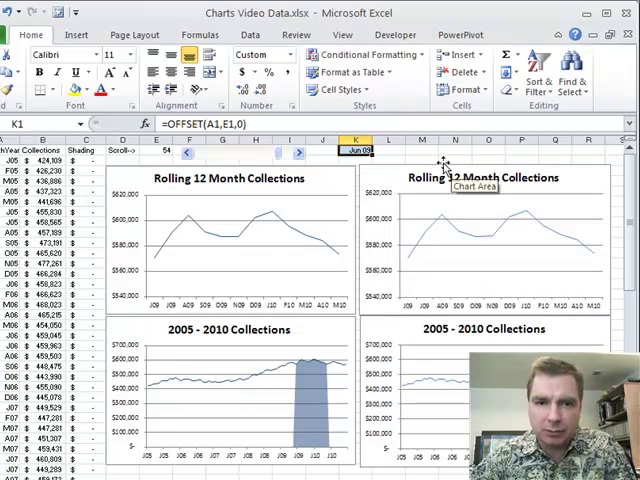
mouse_move(498, 204)
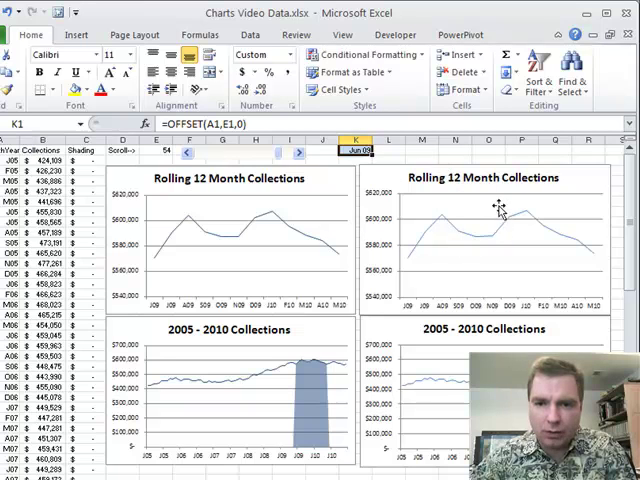
mouse_move(186, 172)
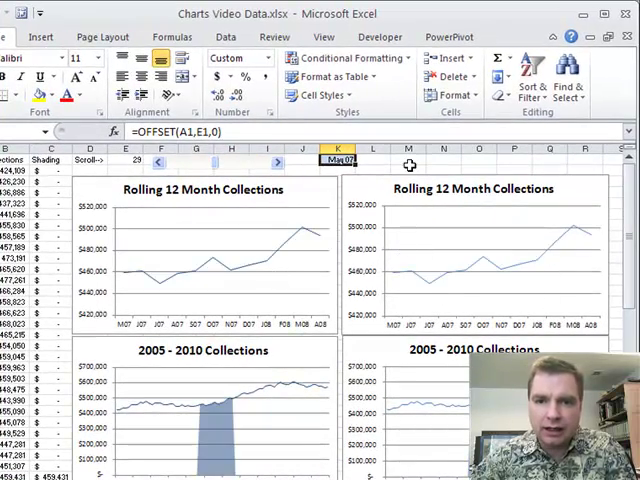
Nudge the existing scroll bar so cell E1 and the charts move to another month window.
click(412, 160)
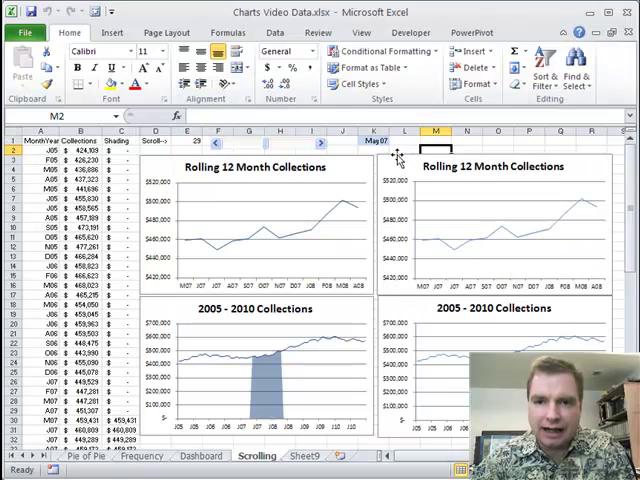
Draw a Form Controls scroll bar in row 1 above the right charts and bring up Format Control.
click(408, 32)
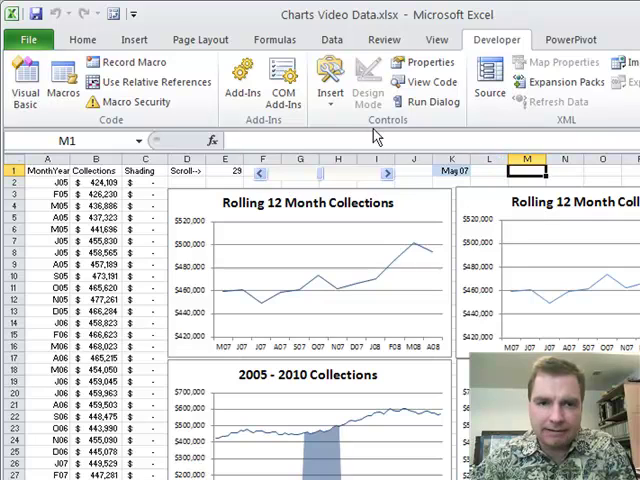
click(330, 80)
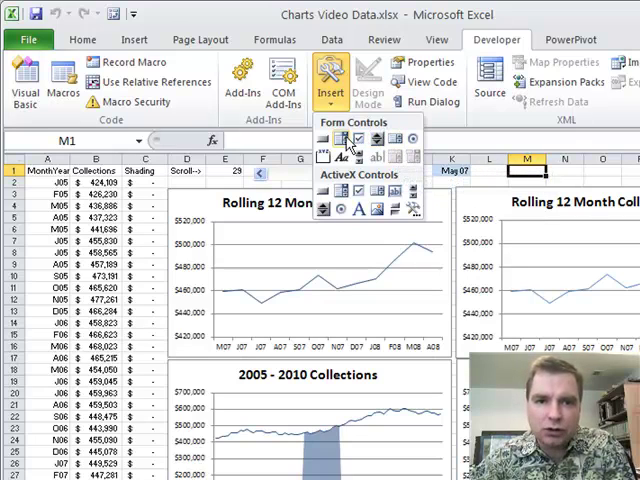
mouse_move(376, 140)
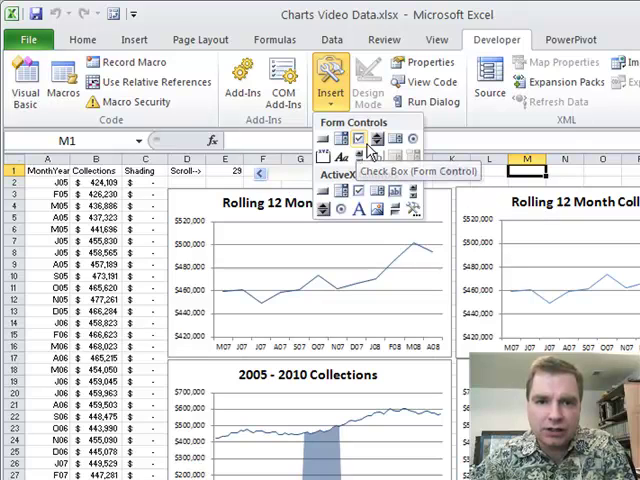
mouse_move(376, 140)
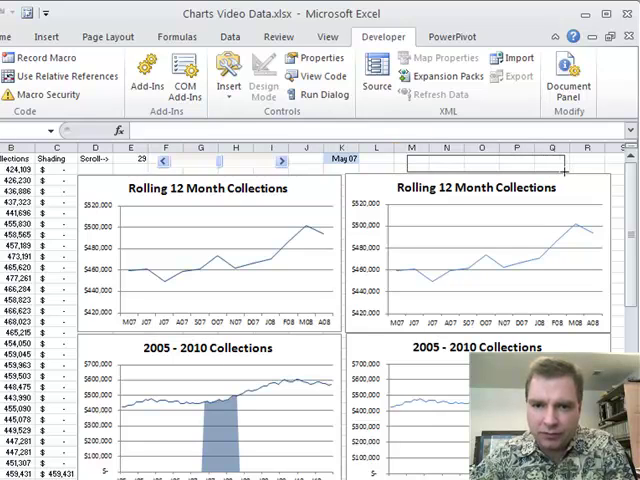
click(480, 162)
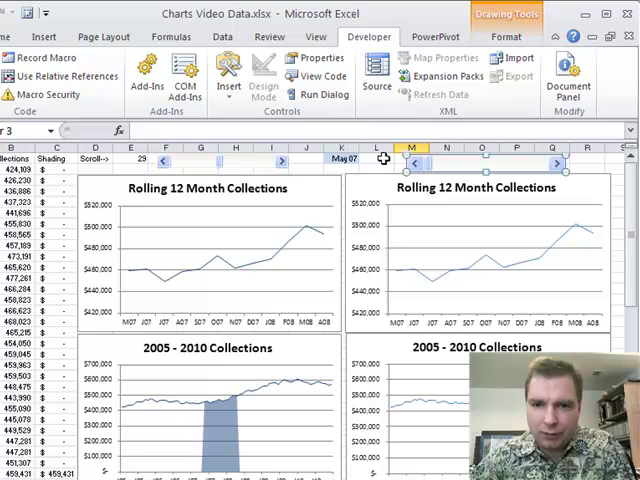
mouse_move(484, 162)
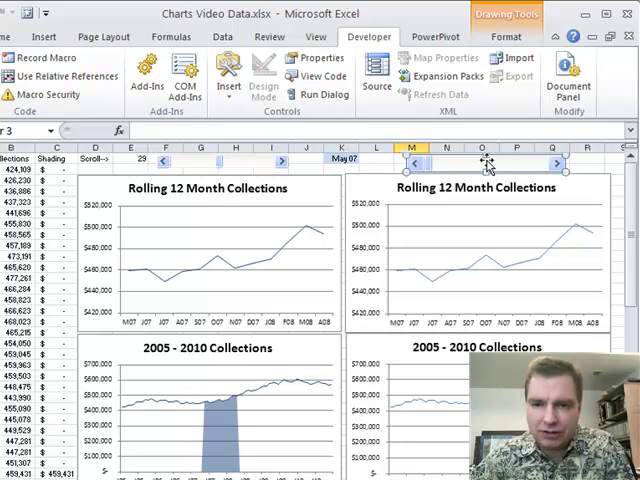
right_click(480, 164)
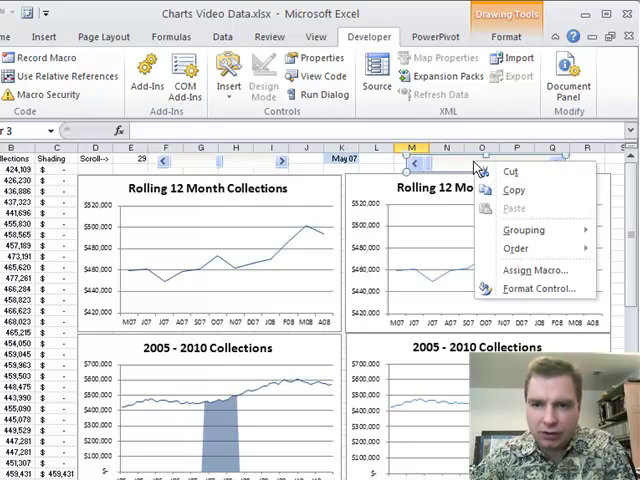
click(536, 288)
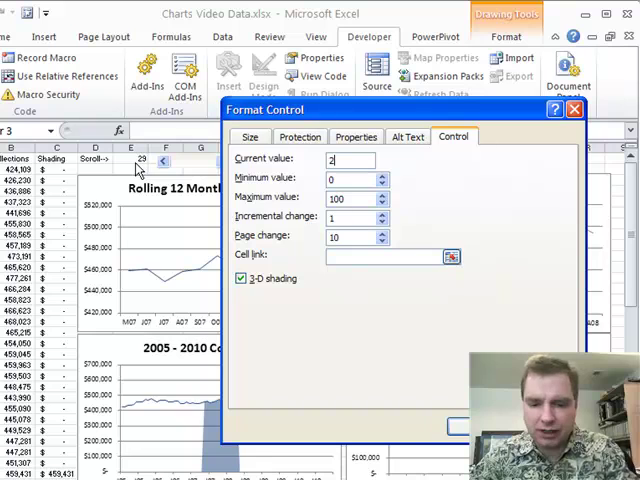
Set the scroll bar to Minimum 1, Maximum 61, Cell link $E$1 and confirm.
click(380, 176)
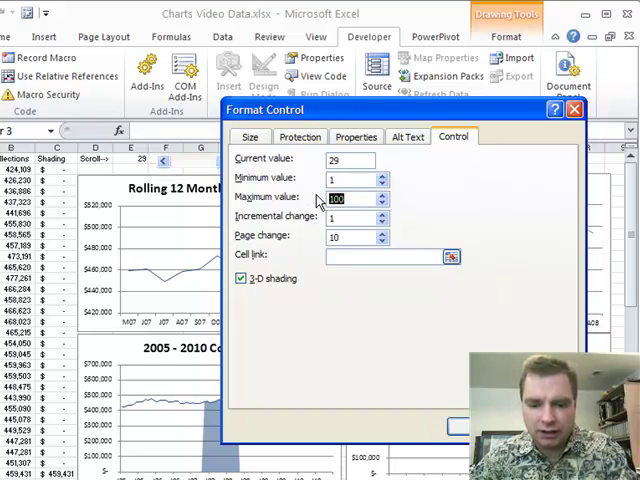
text(61)
click(358, 236)
text(6)
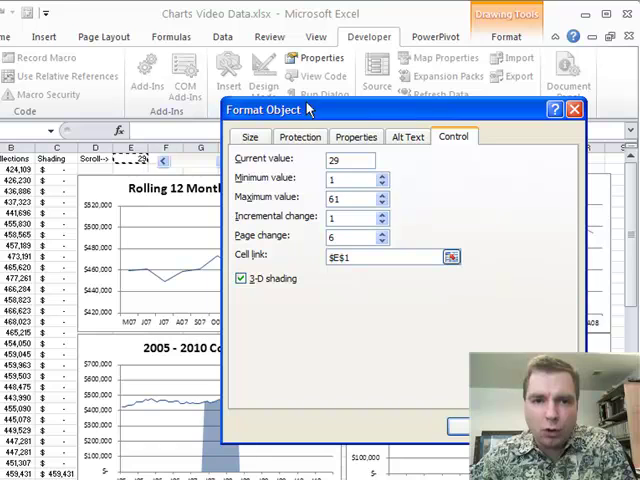
click(462, 436)
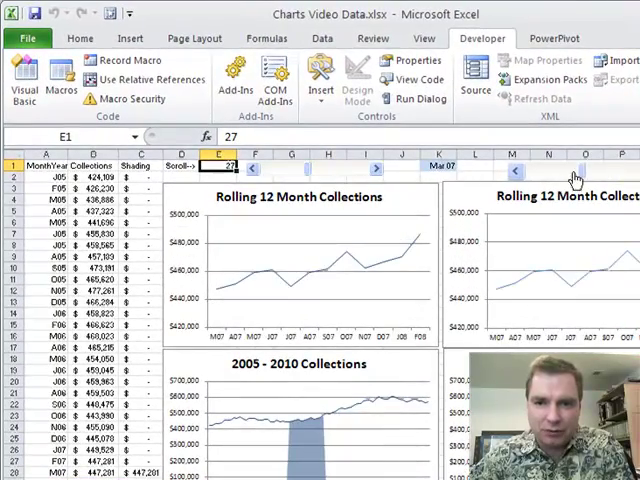
Scroll the charts back to the start of the data.
click(508, 168)
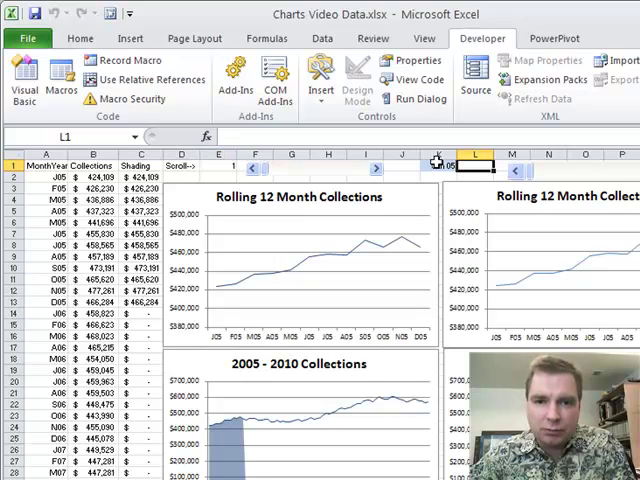
Check K1's =OFFSET(A1,E1,0) label and advance the charts until it reads Jan 08.
click(444, 164)
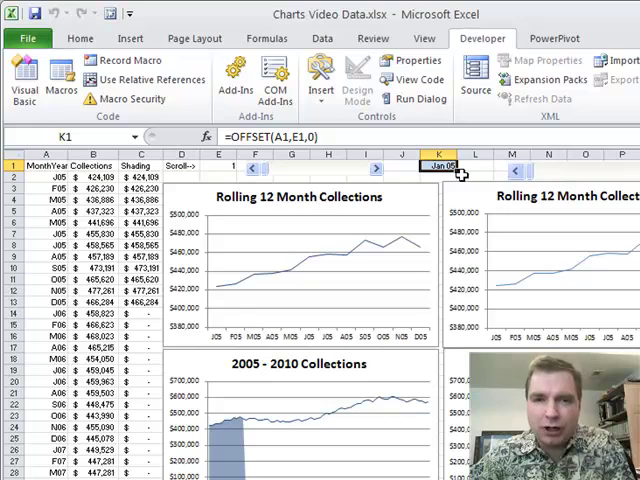
mouse_move(276, 178)
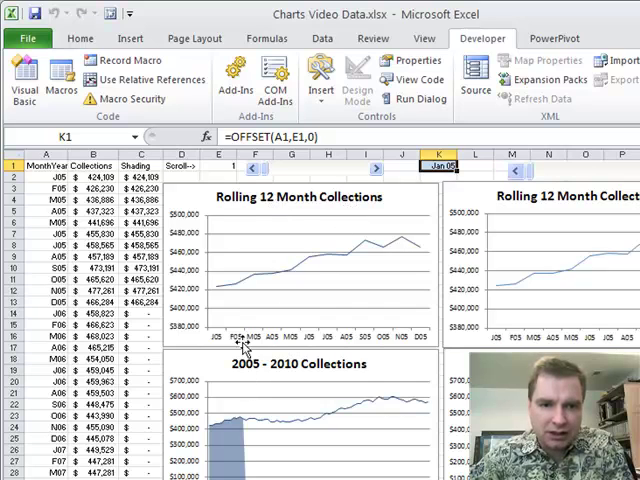
mouse_move(204, 450)
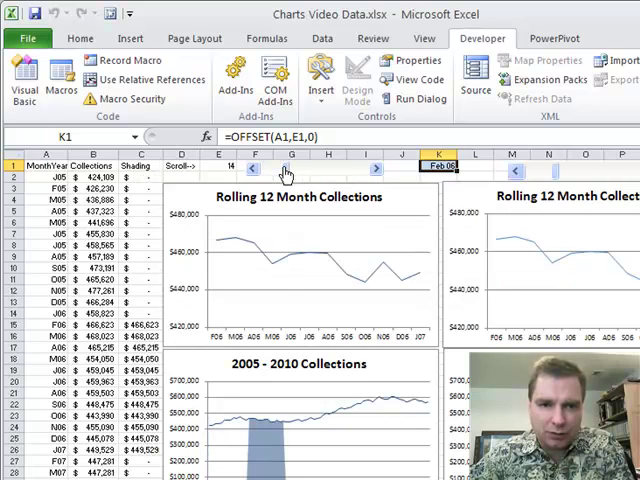
click(252, 168)
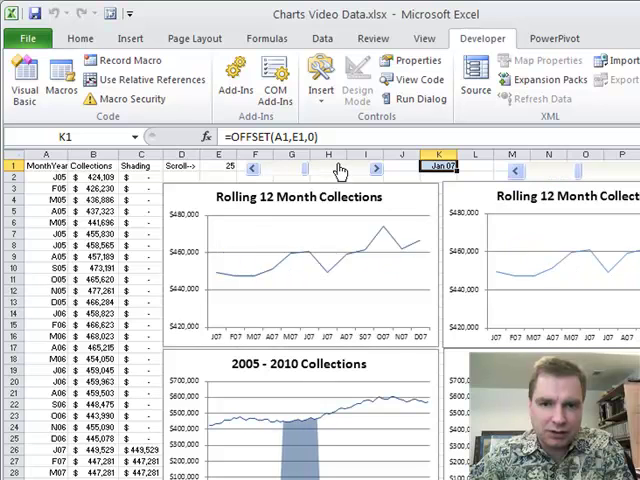
click(372, 168)
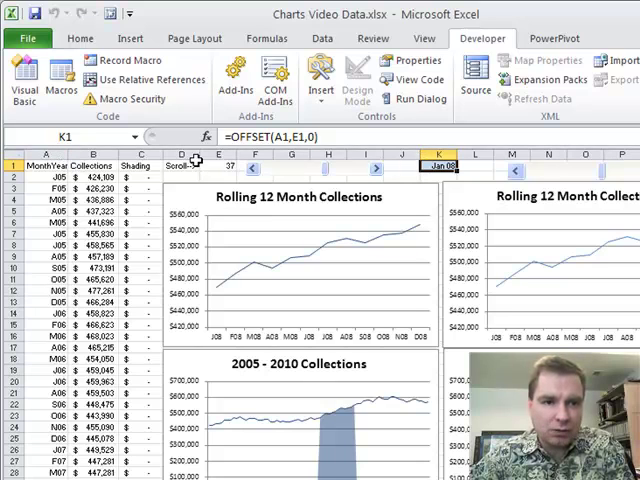
mouse_move(212, 228)
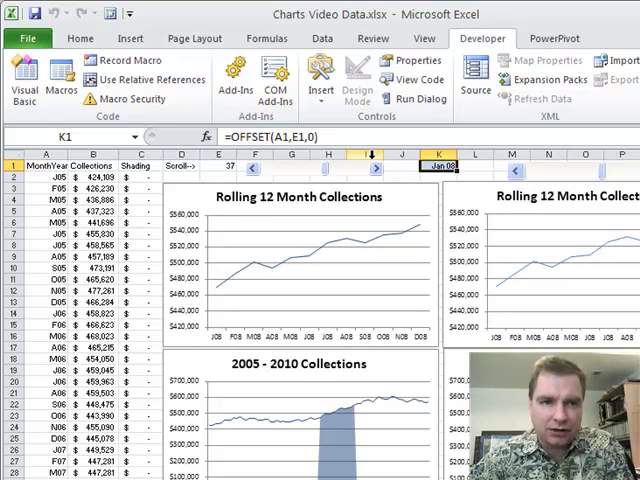
click(80, 36)
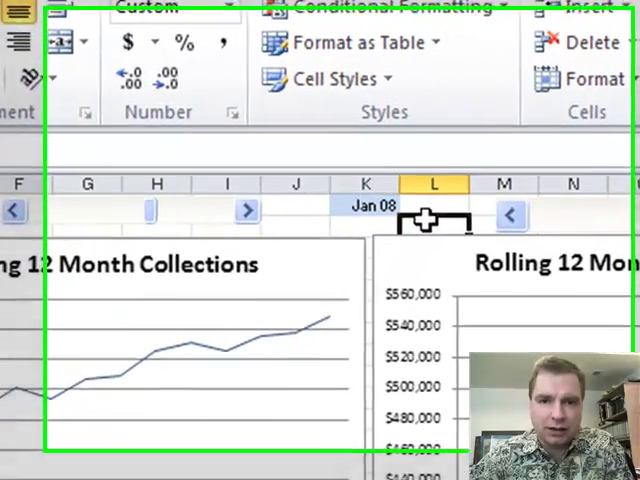
Advance the right-hand charts one month so their label reads Apr 07.
click(152, 220)
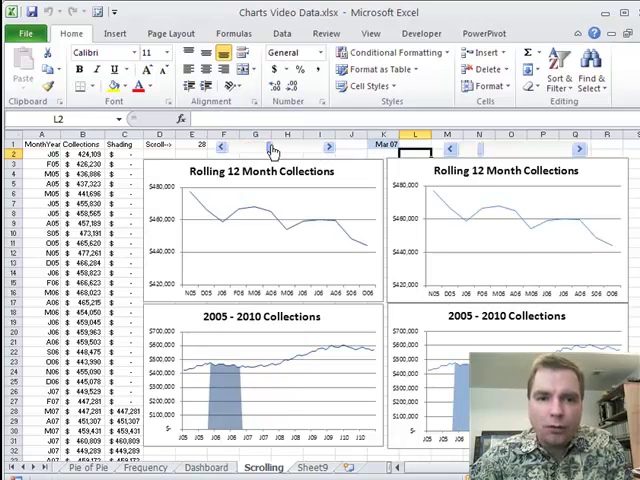
click(328, 148)
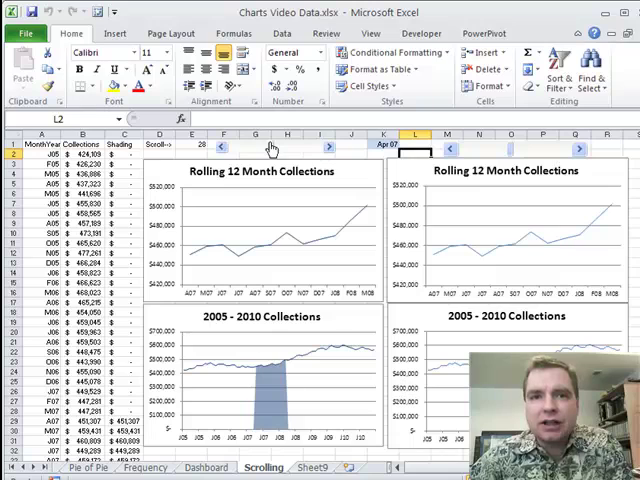